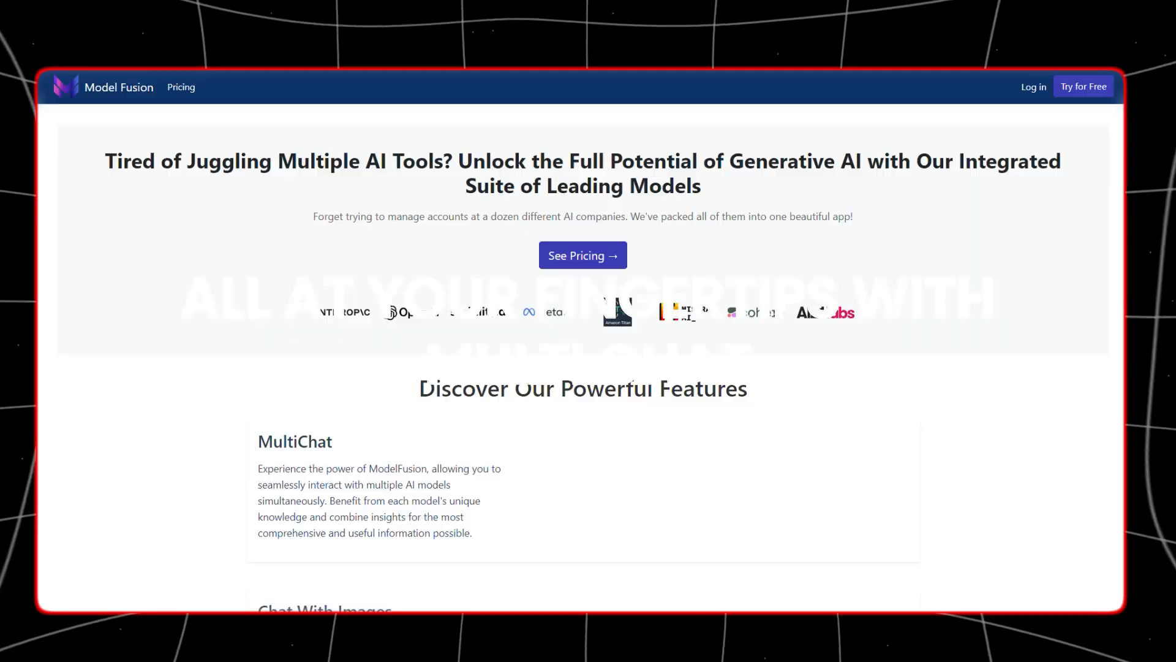
scroll(down, 3)
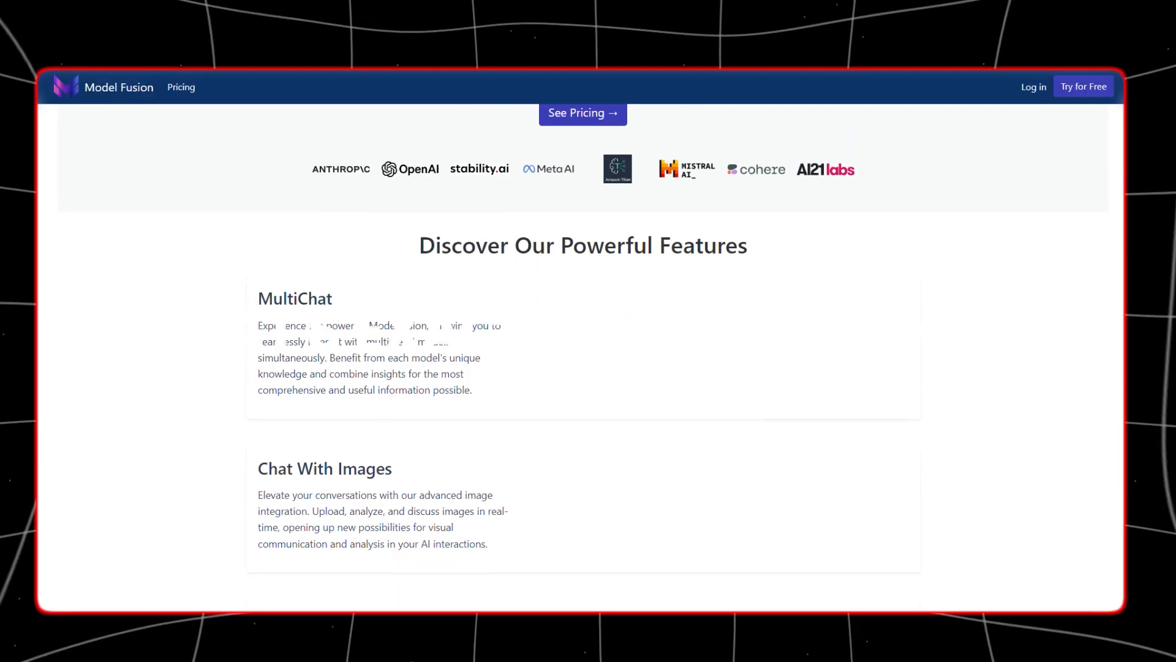